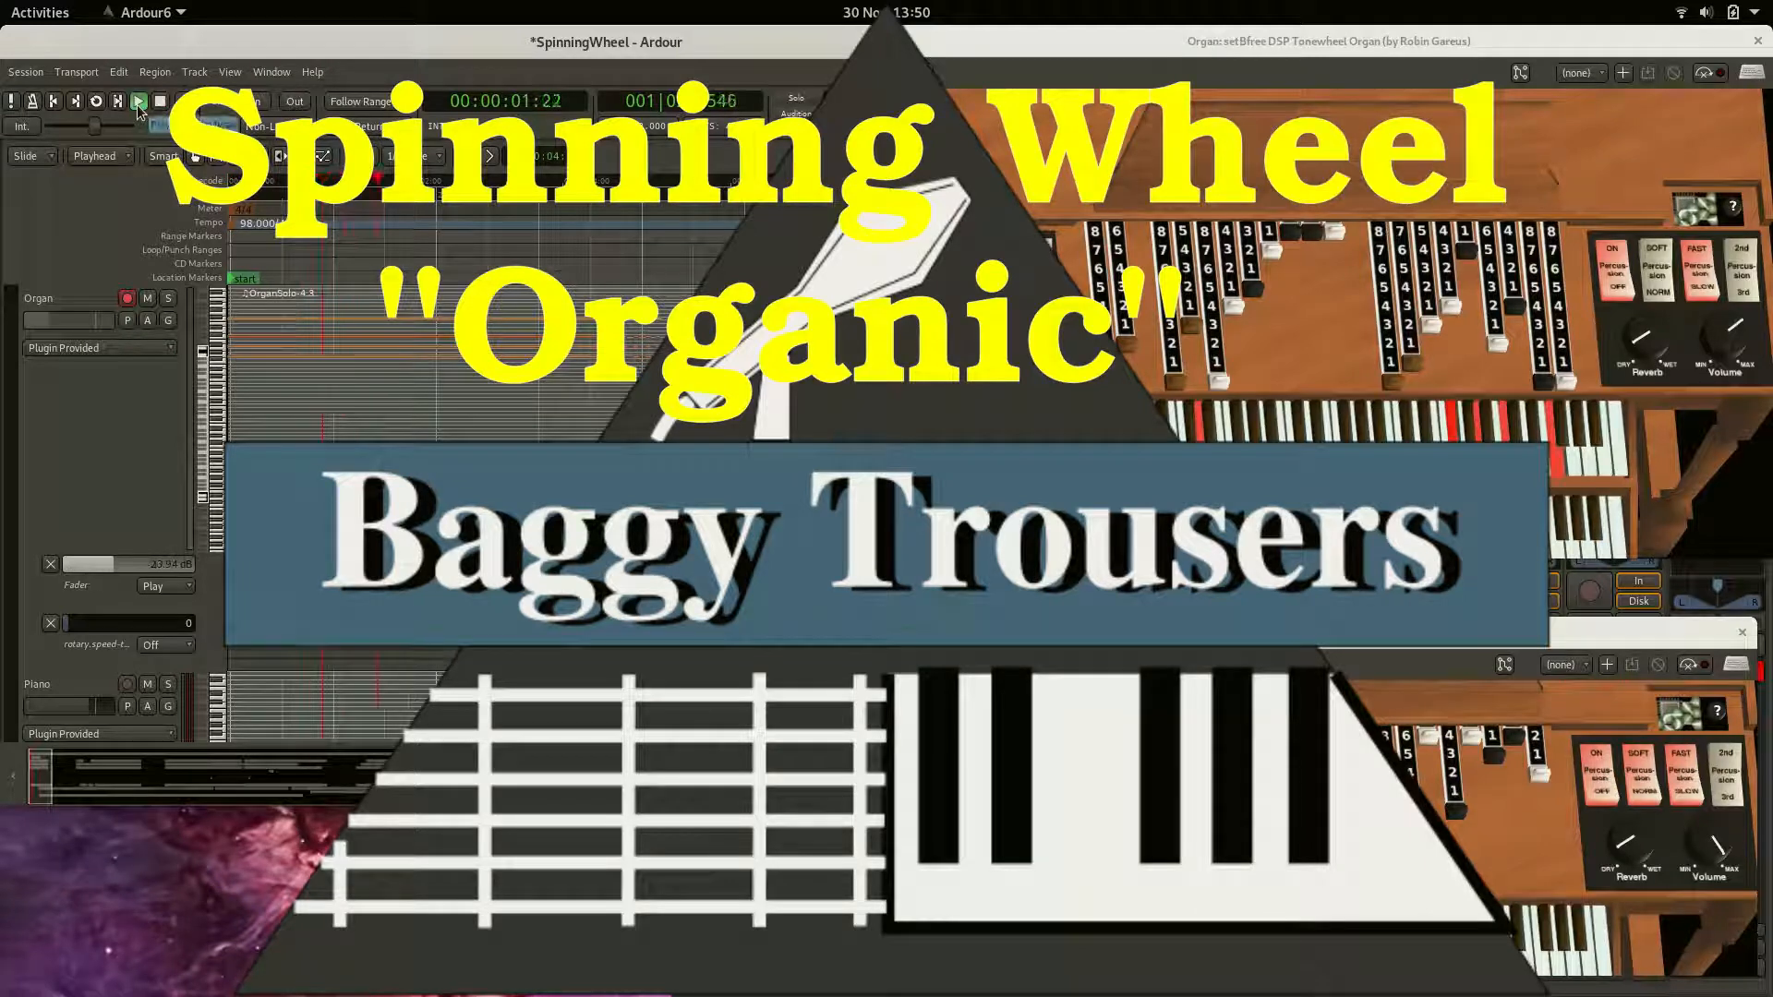
click(139, 100)
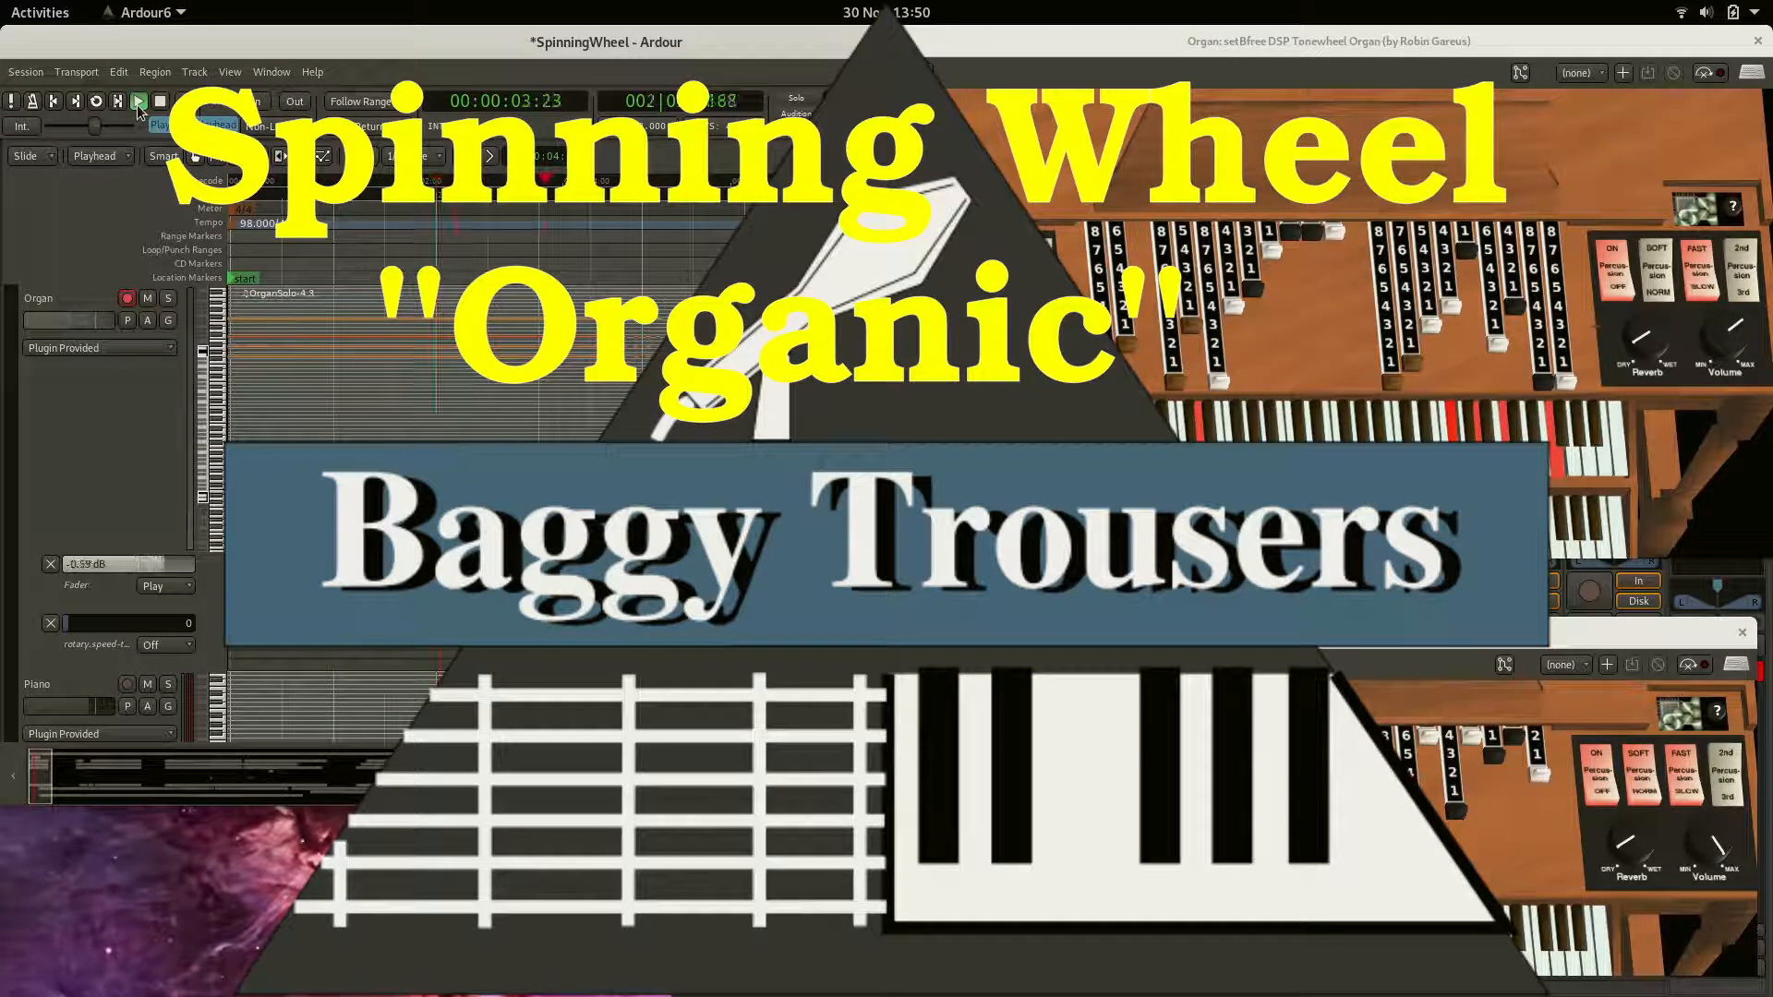
click(139, 100)
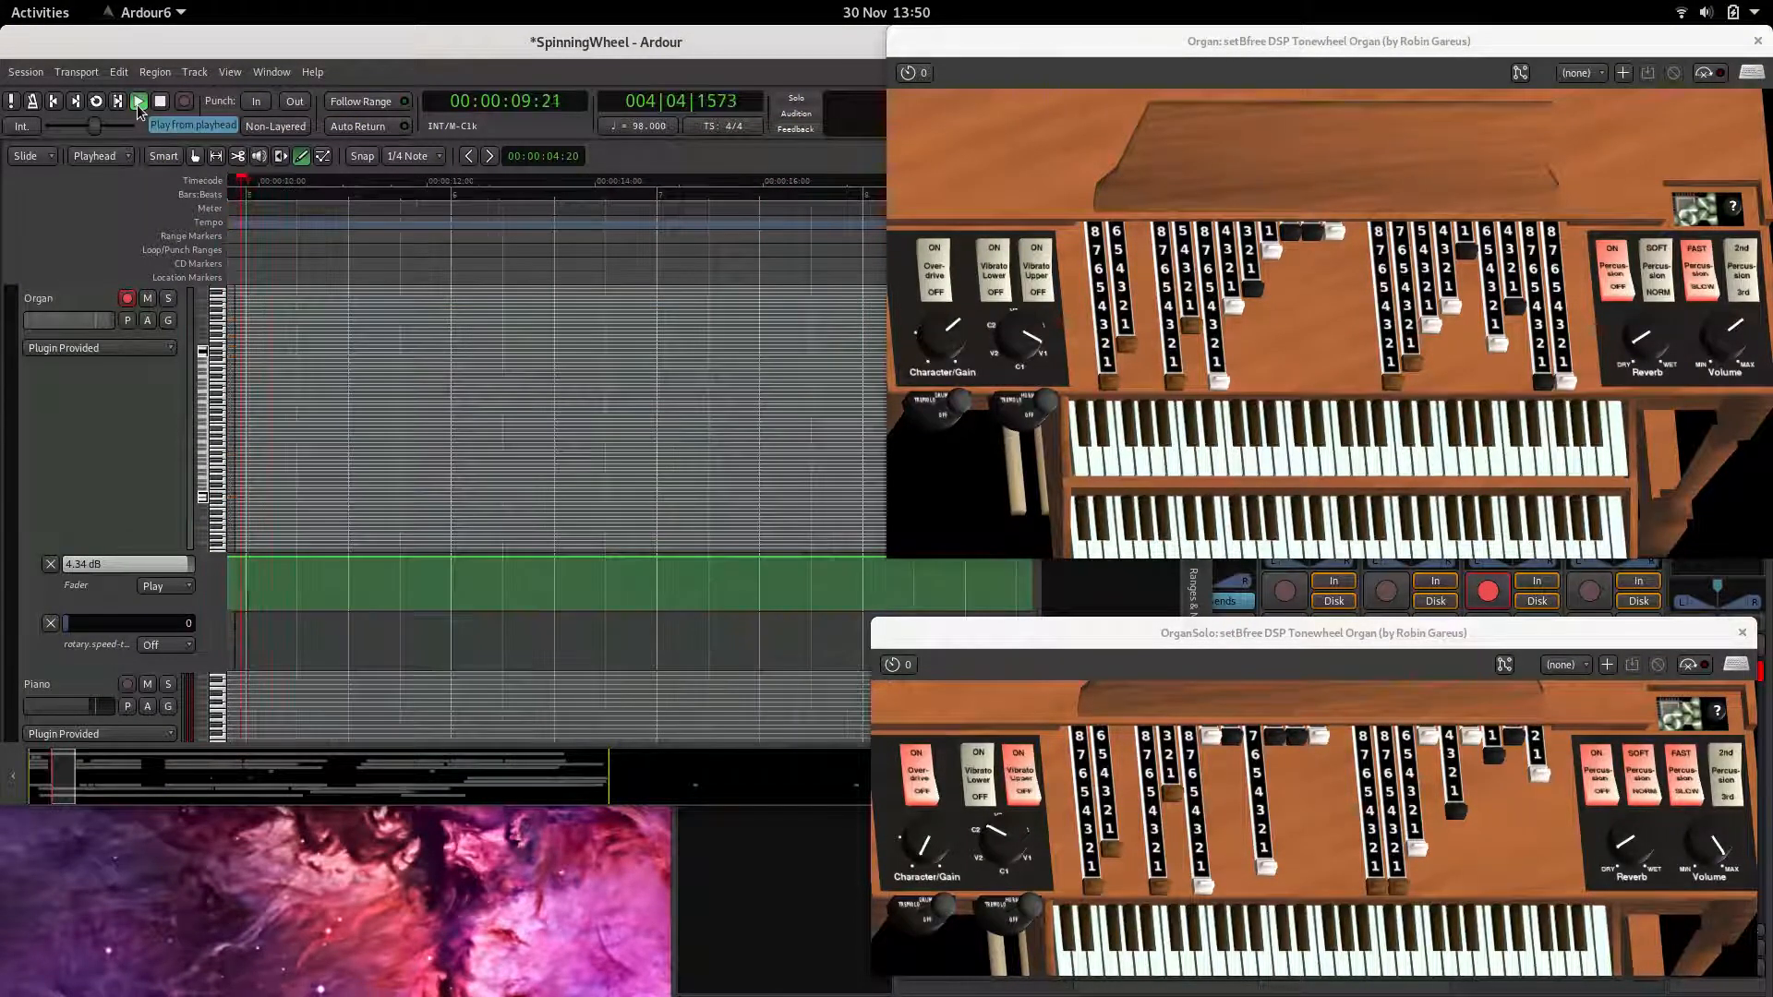
click(138, 102)
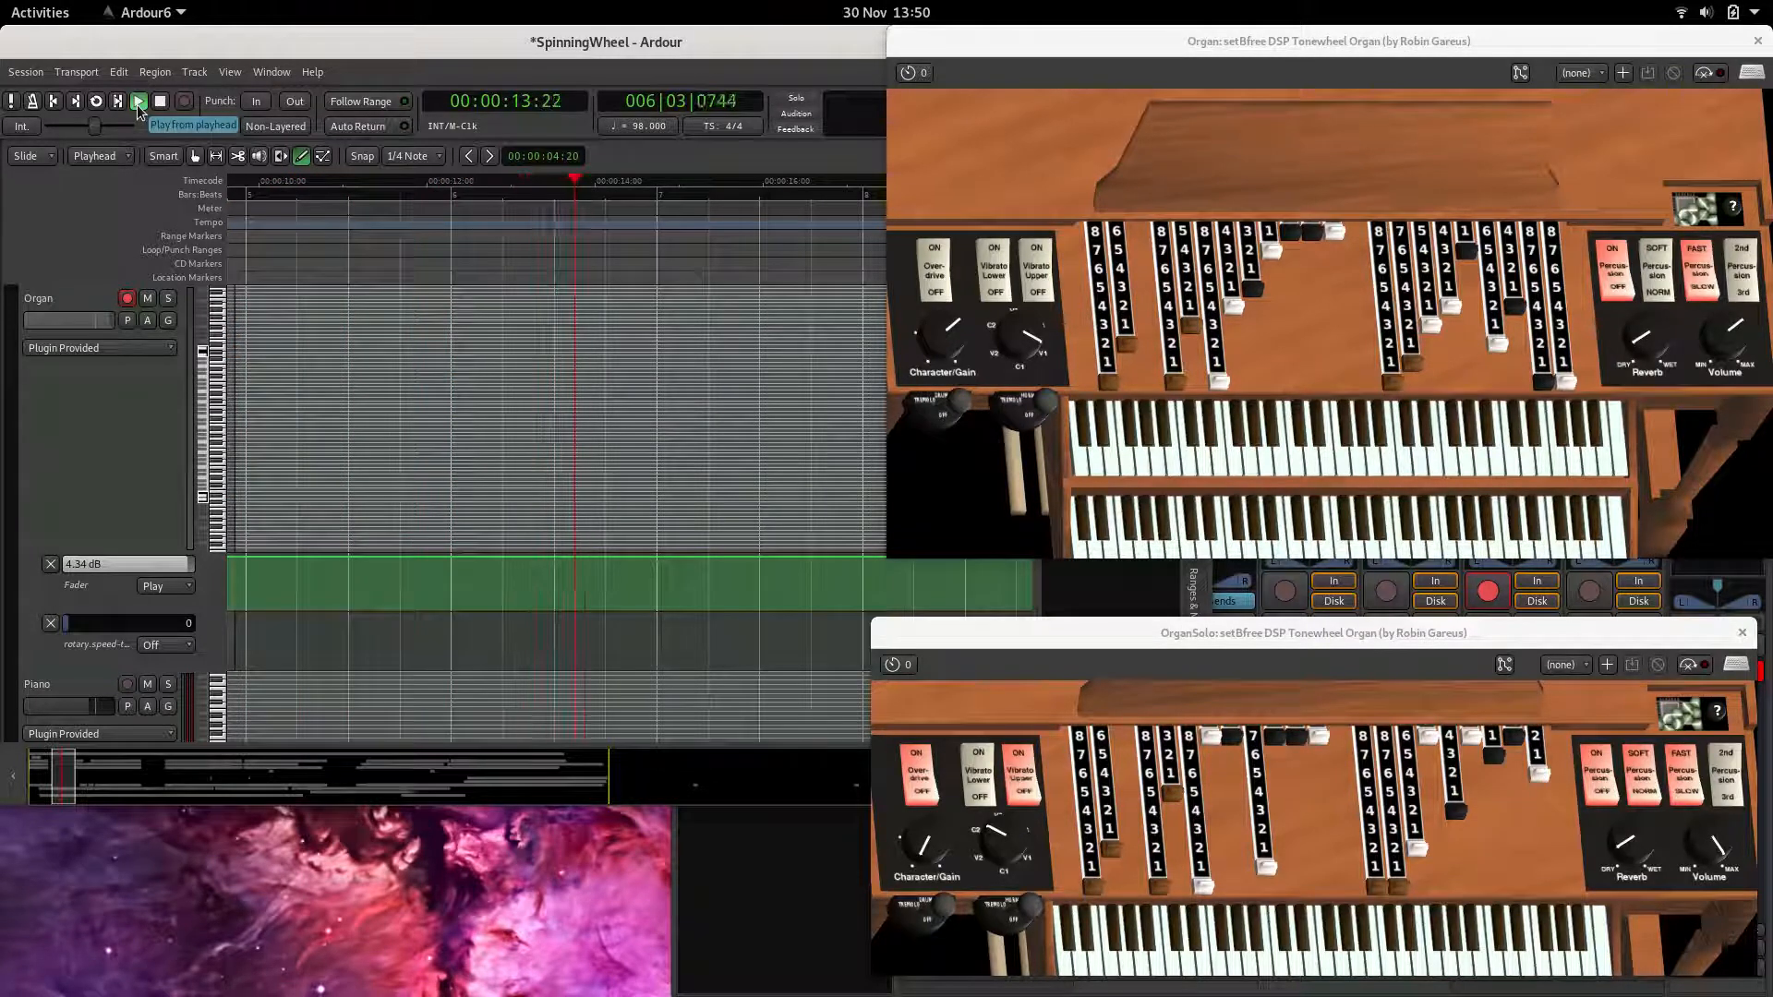
click(139, 100)
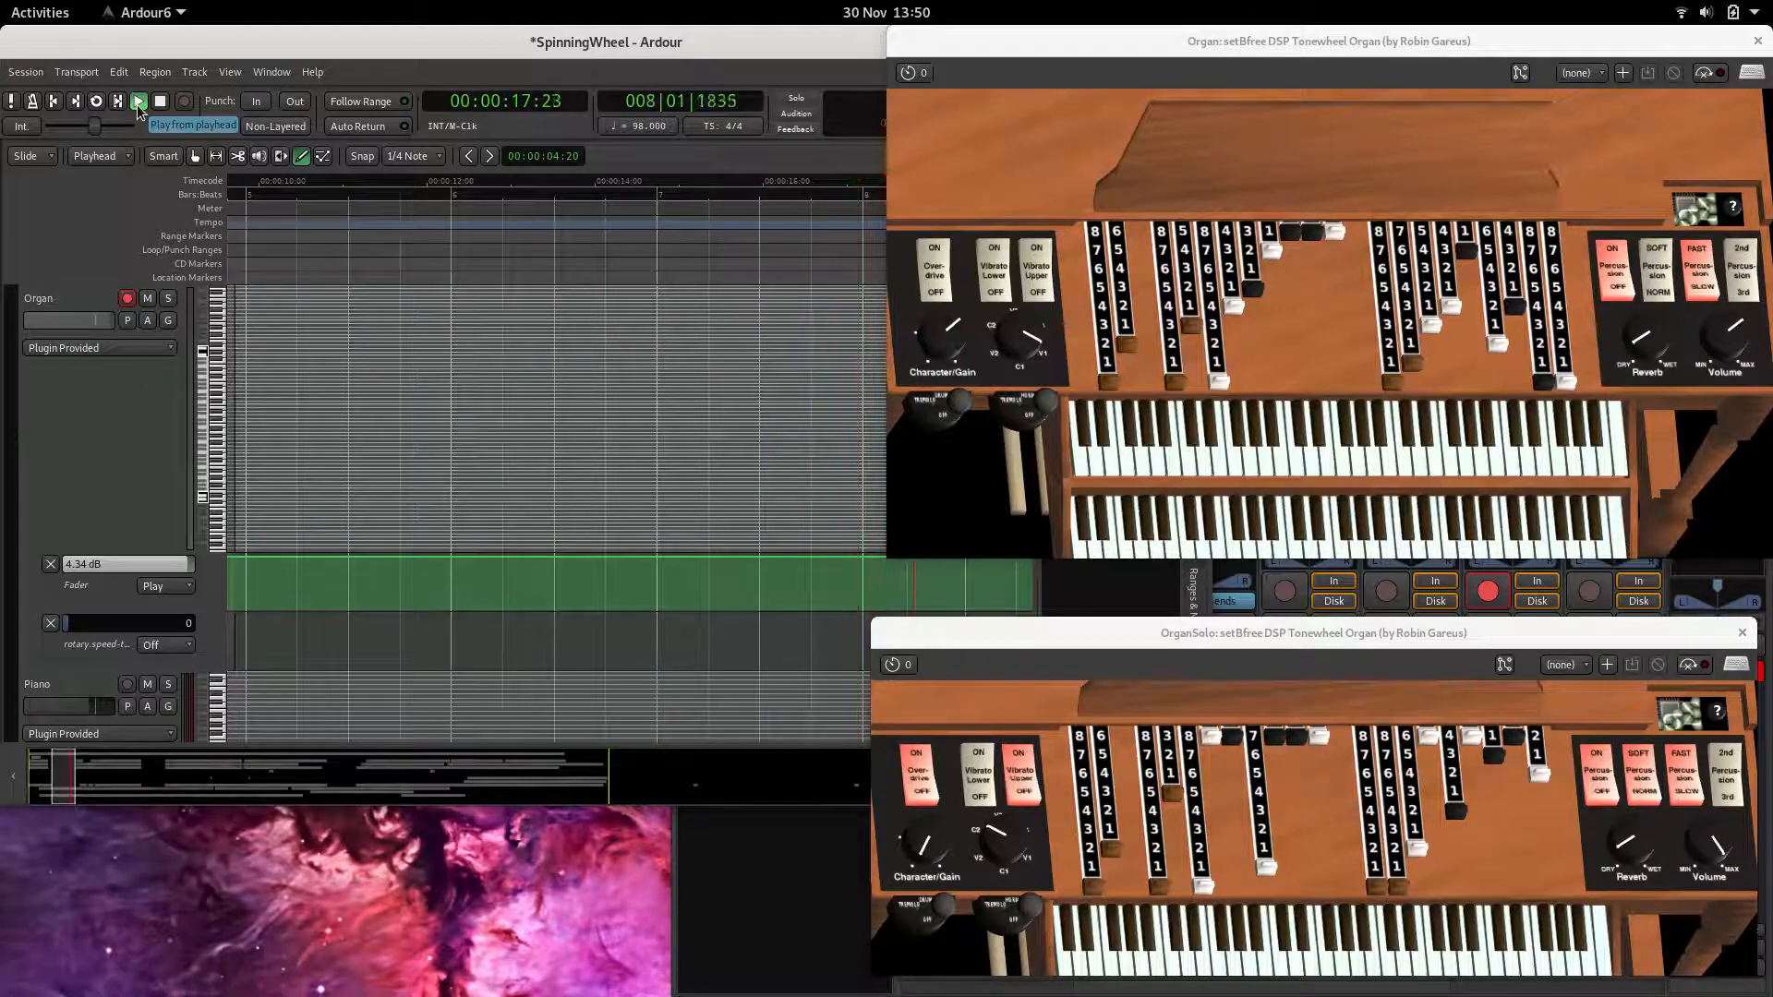
click(138, 101)
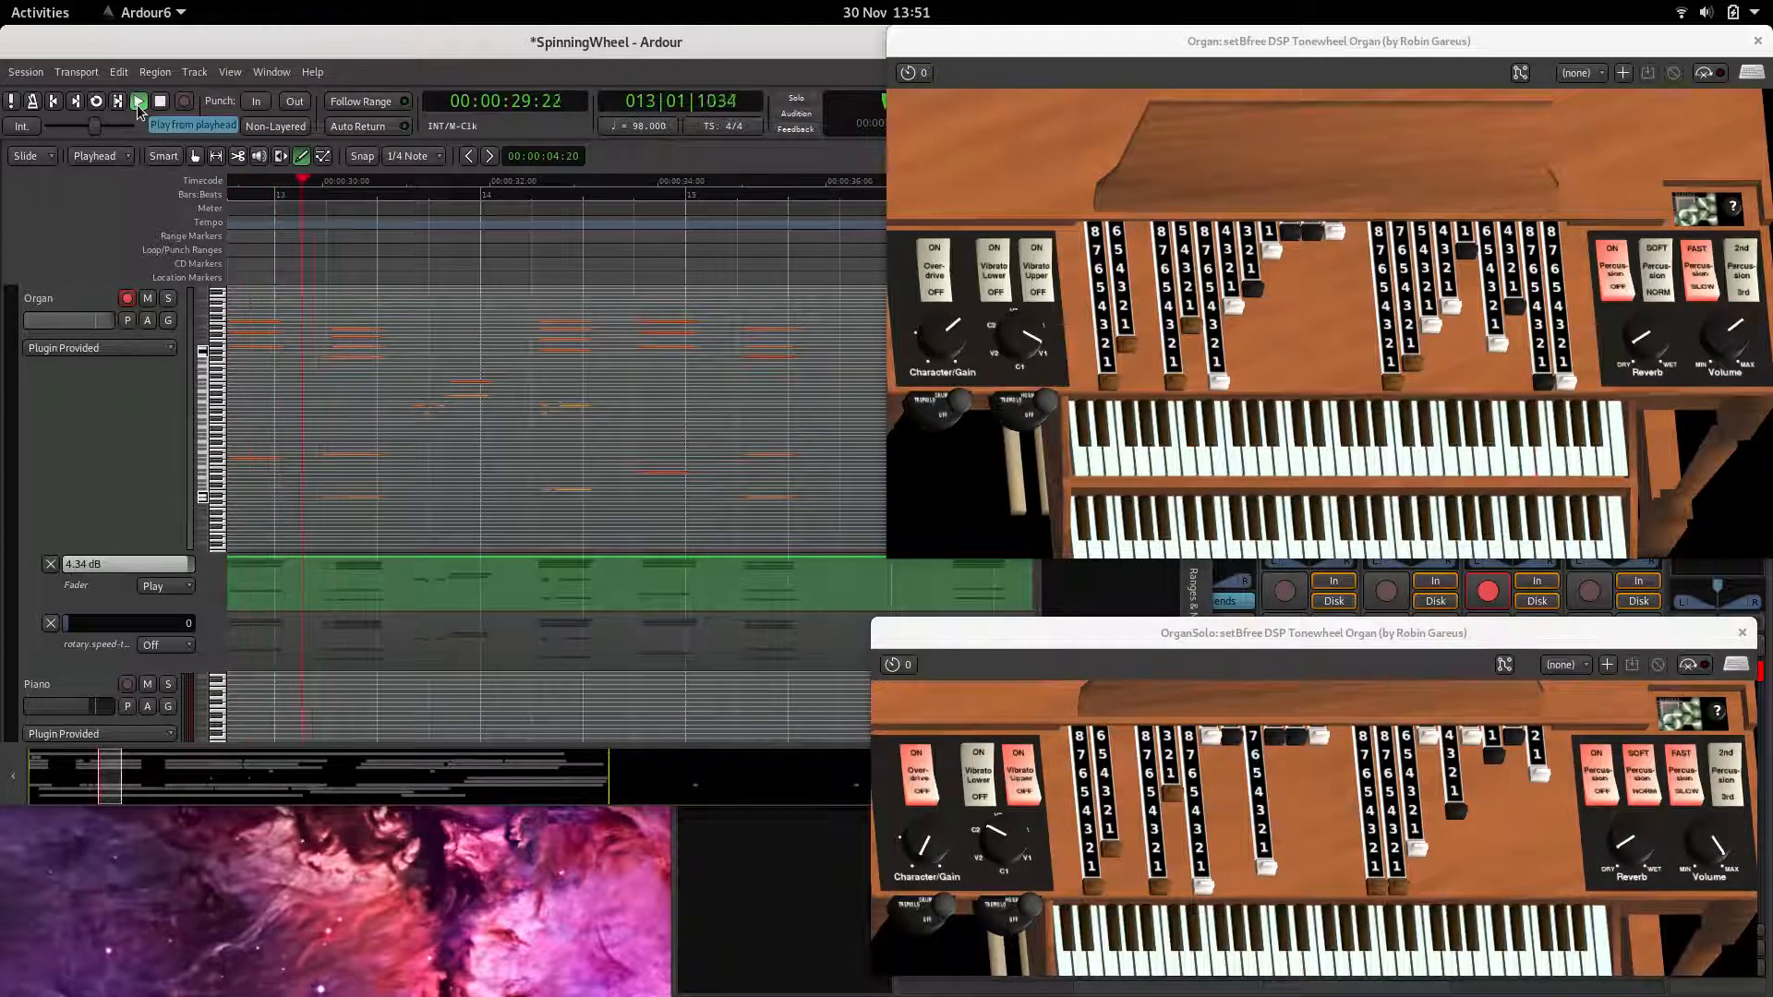
click(139, 100)
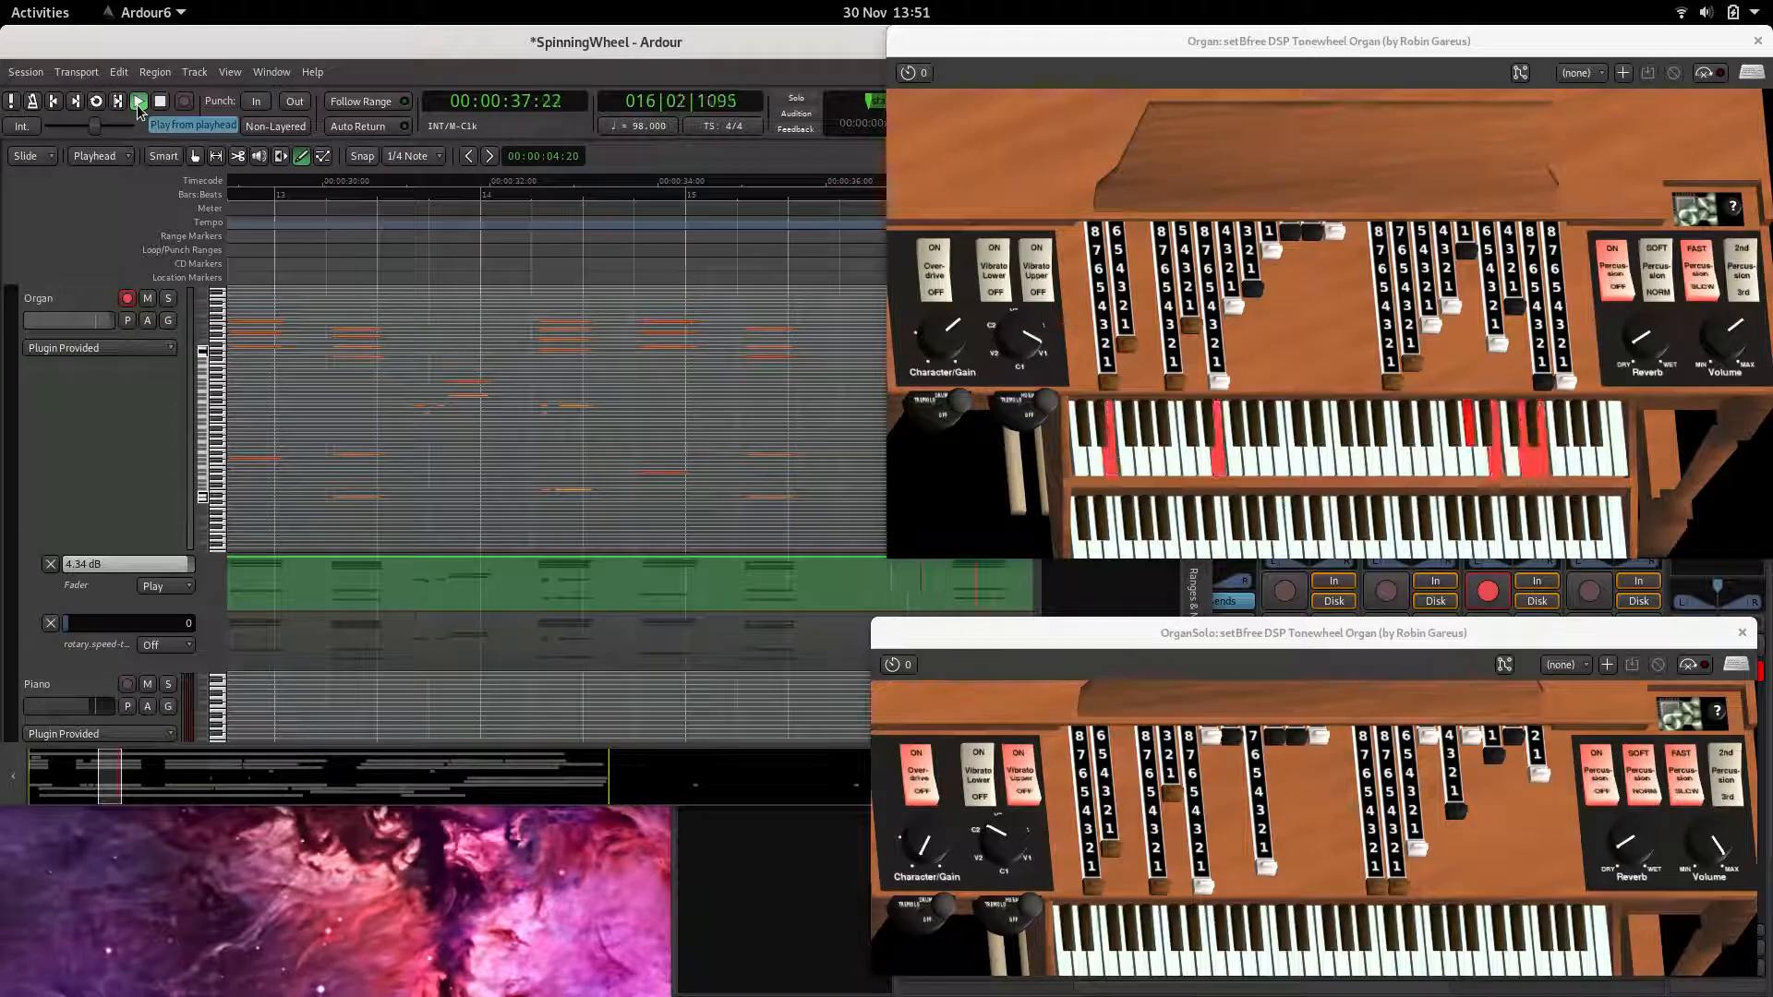
click(137, 102)
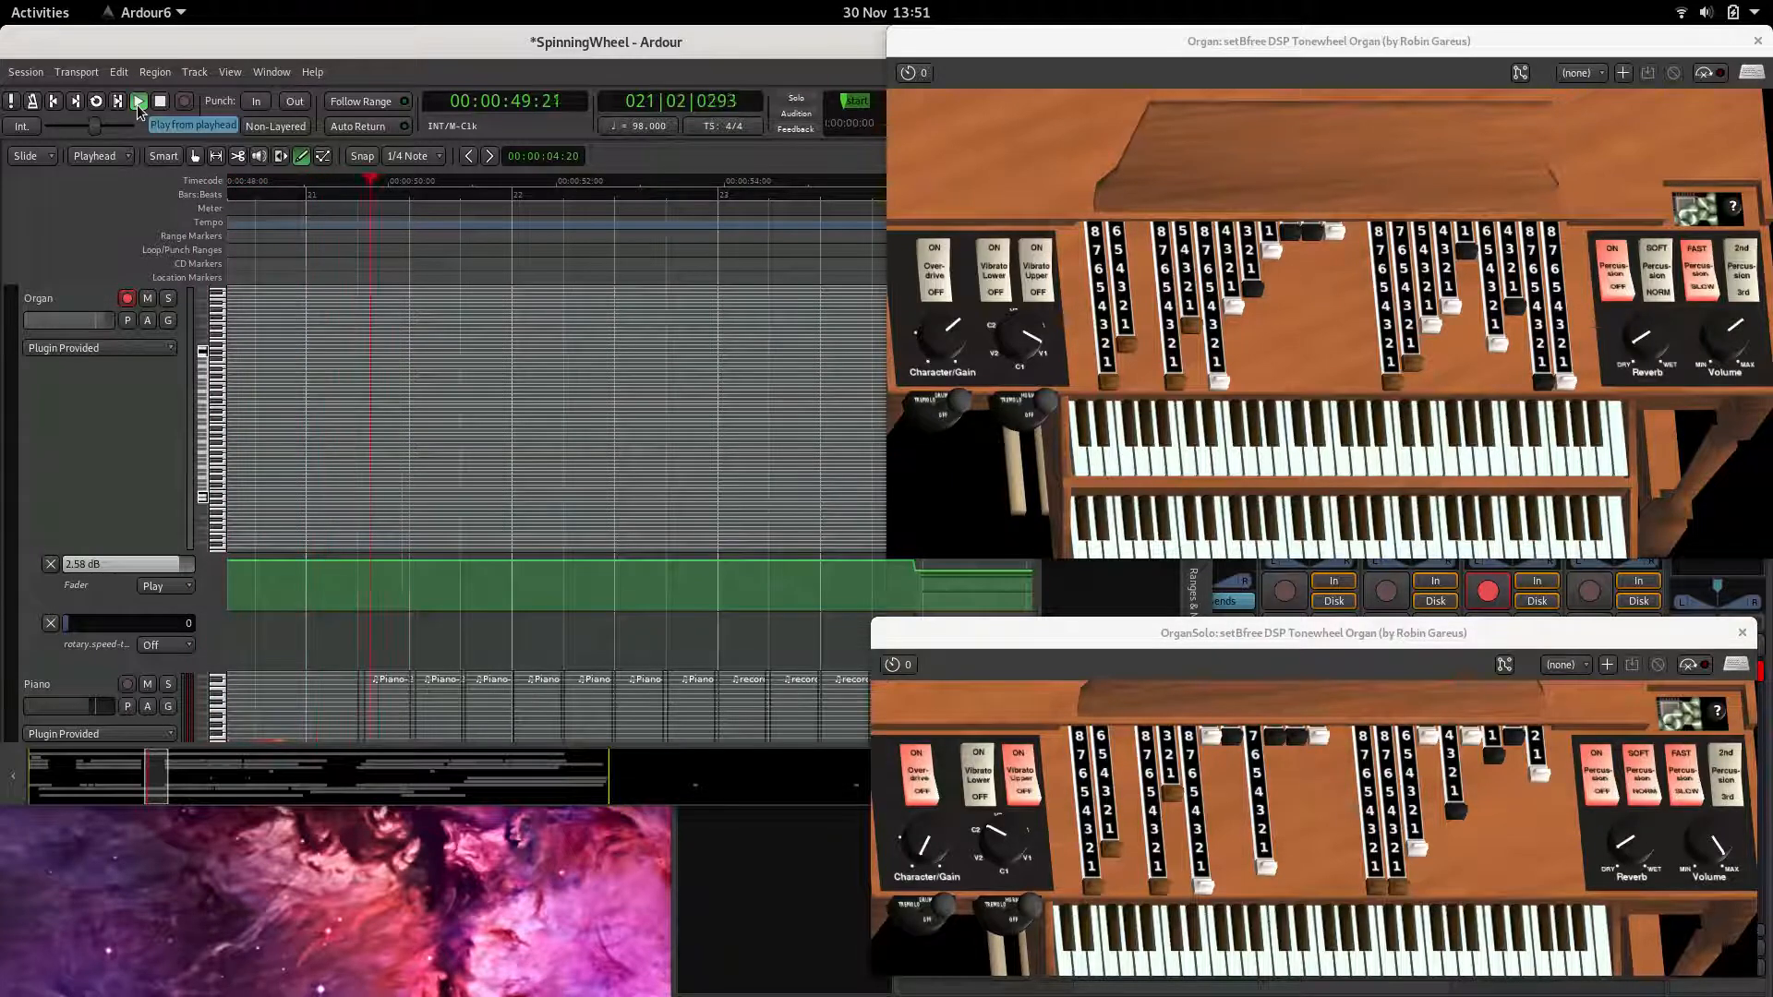
click(139, 99)
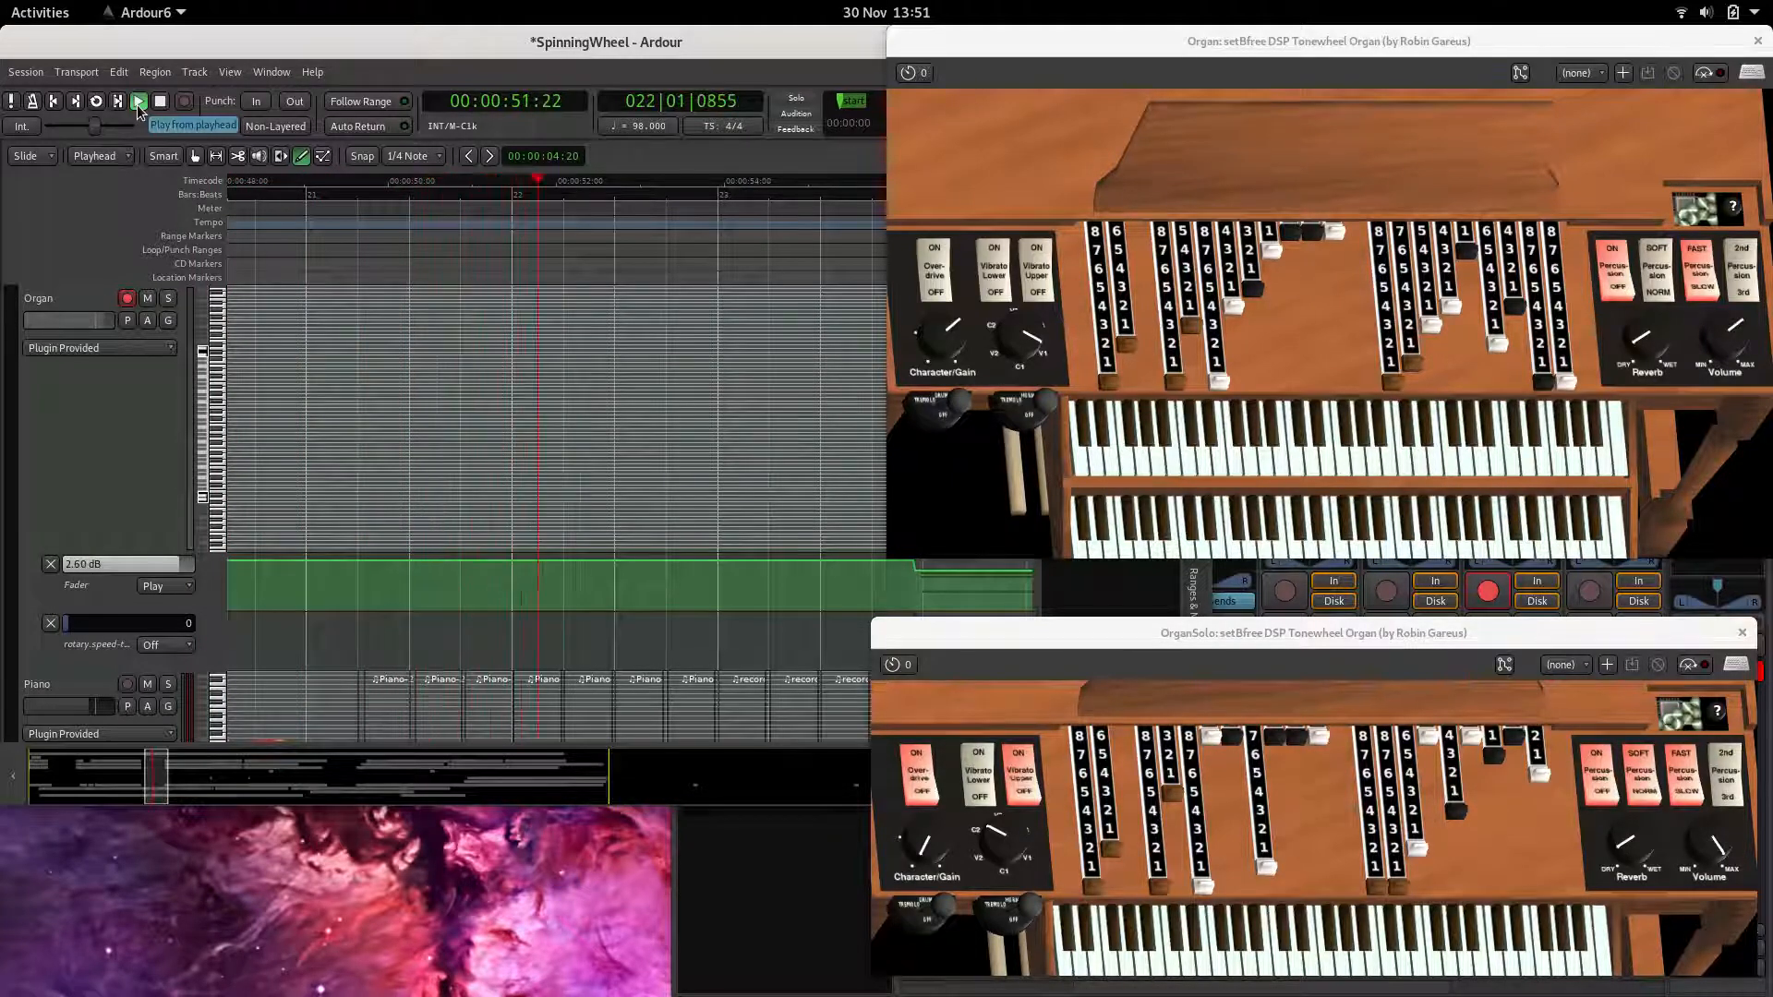
click(138, 101)
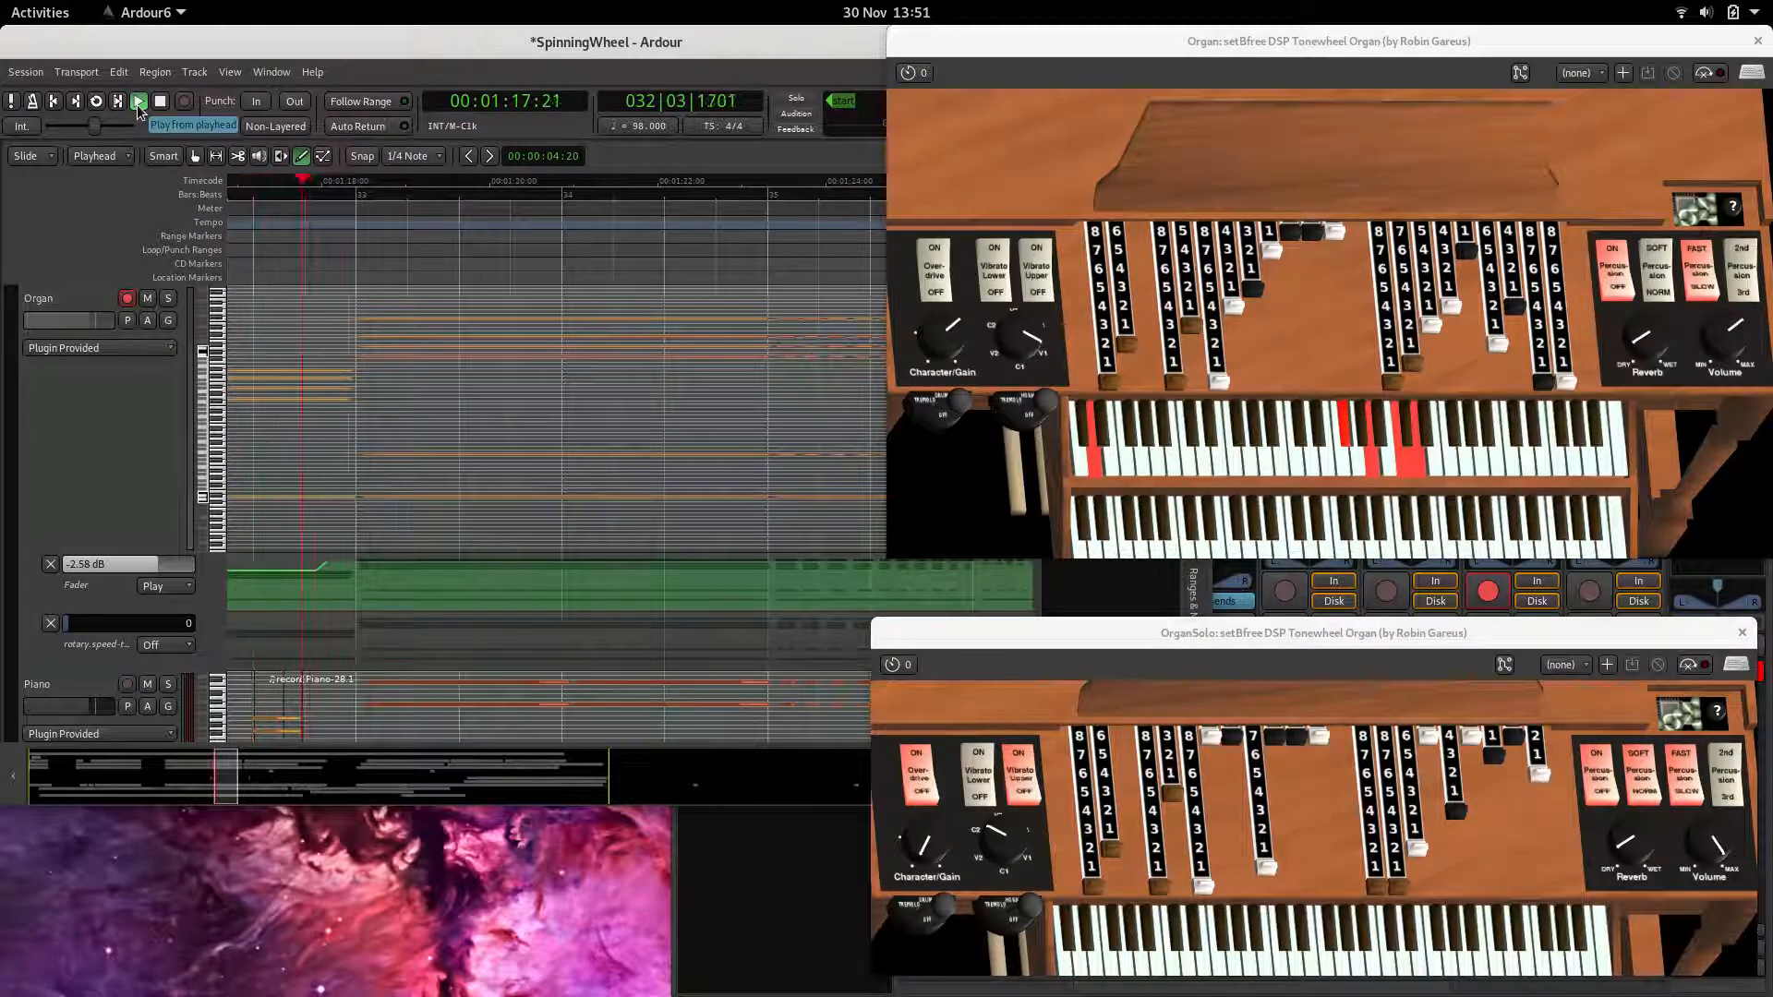
click(138, 99)
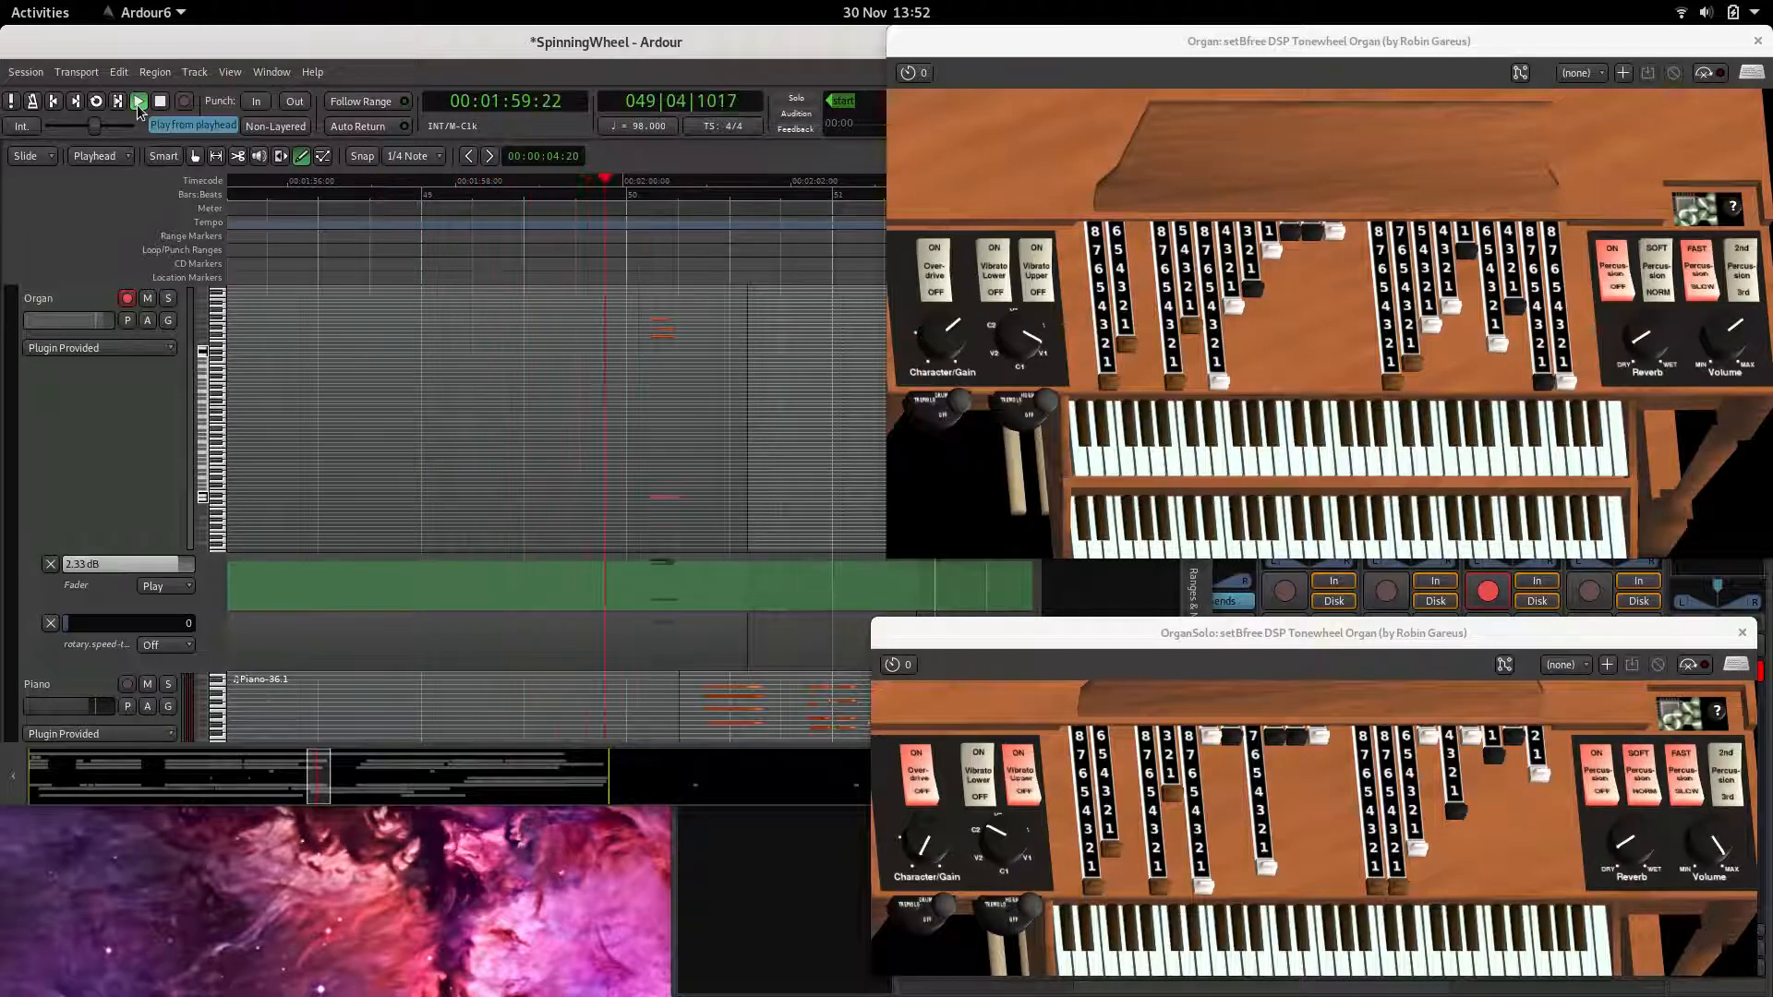
click(139, 101)
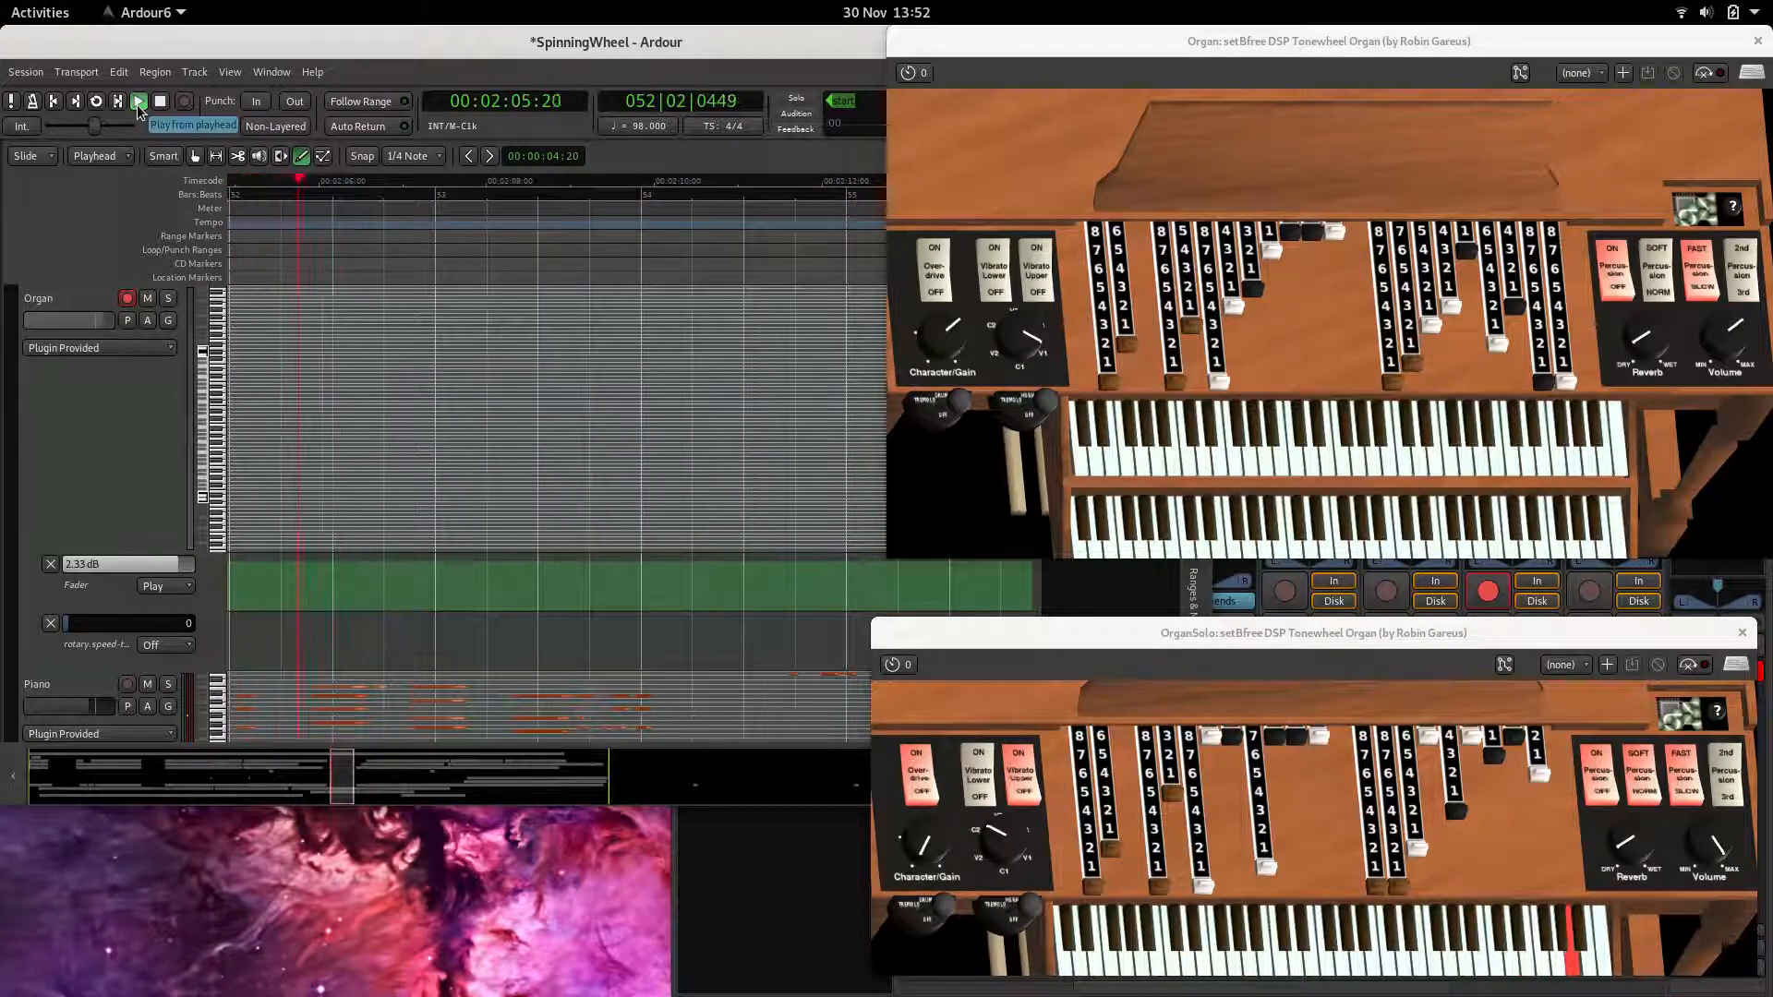
click(138, 101)
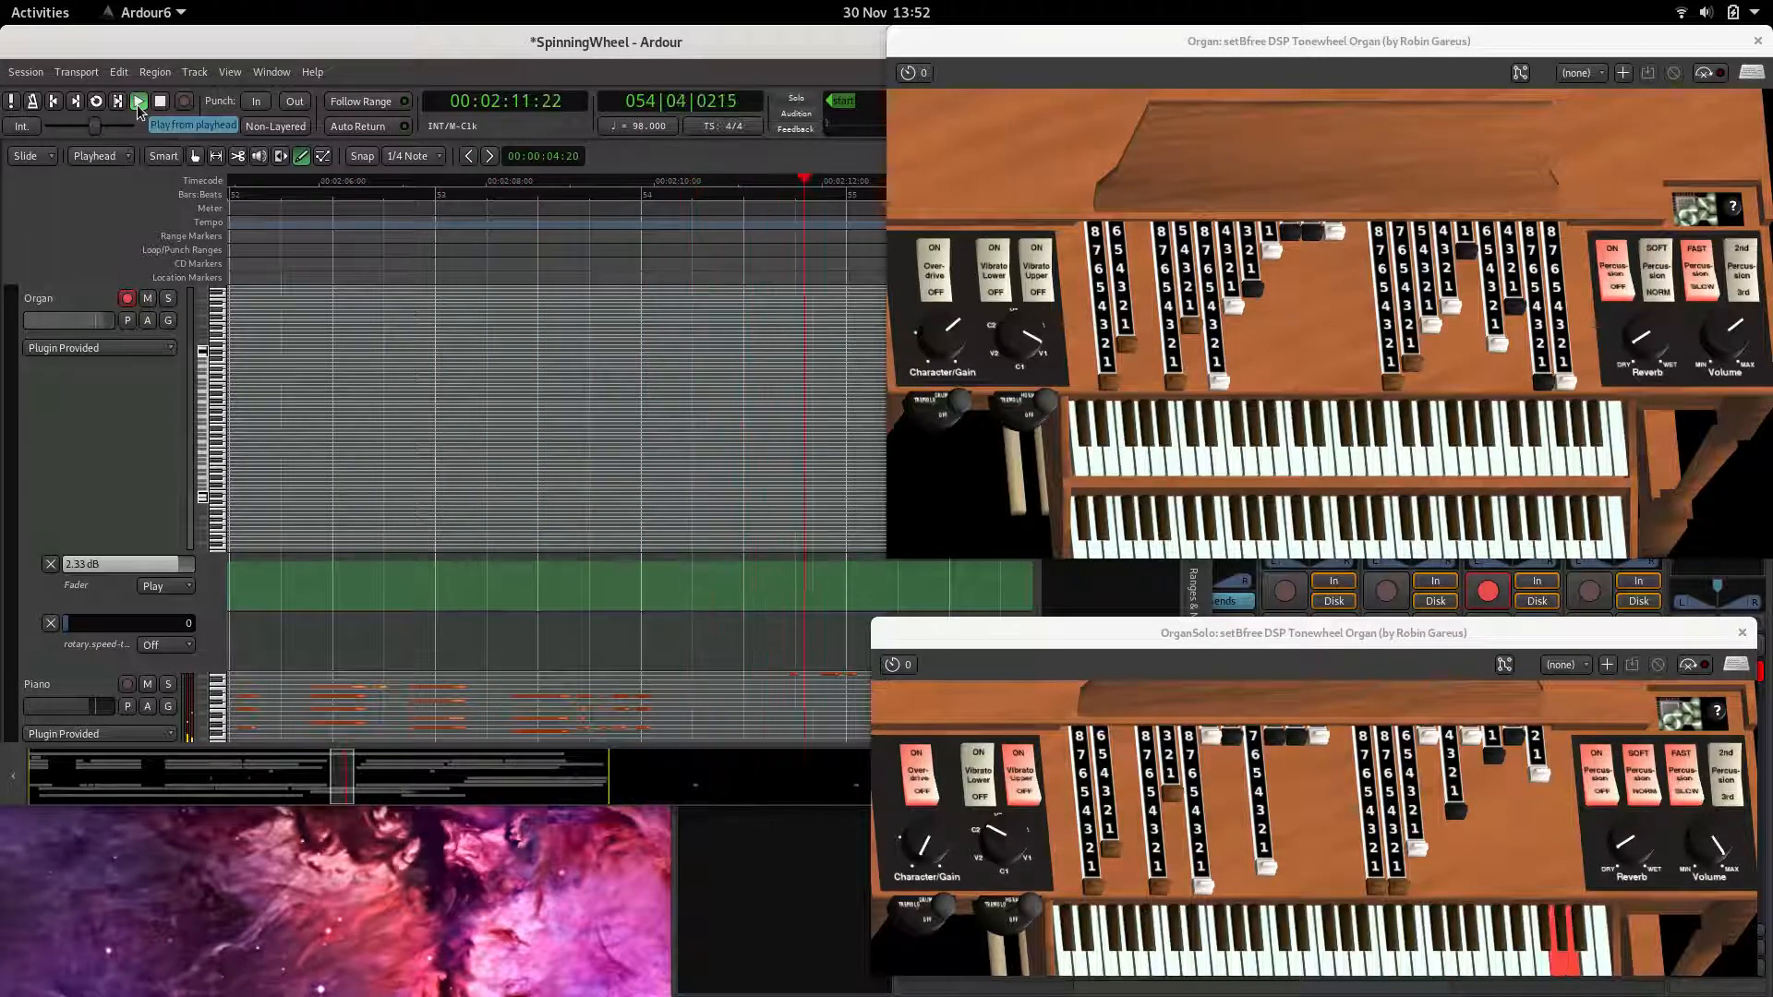
click(139, 102)
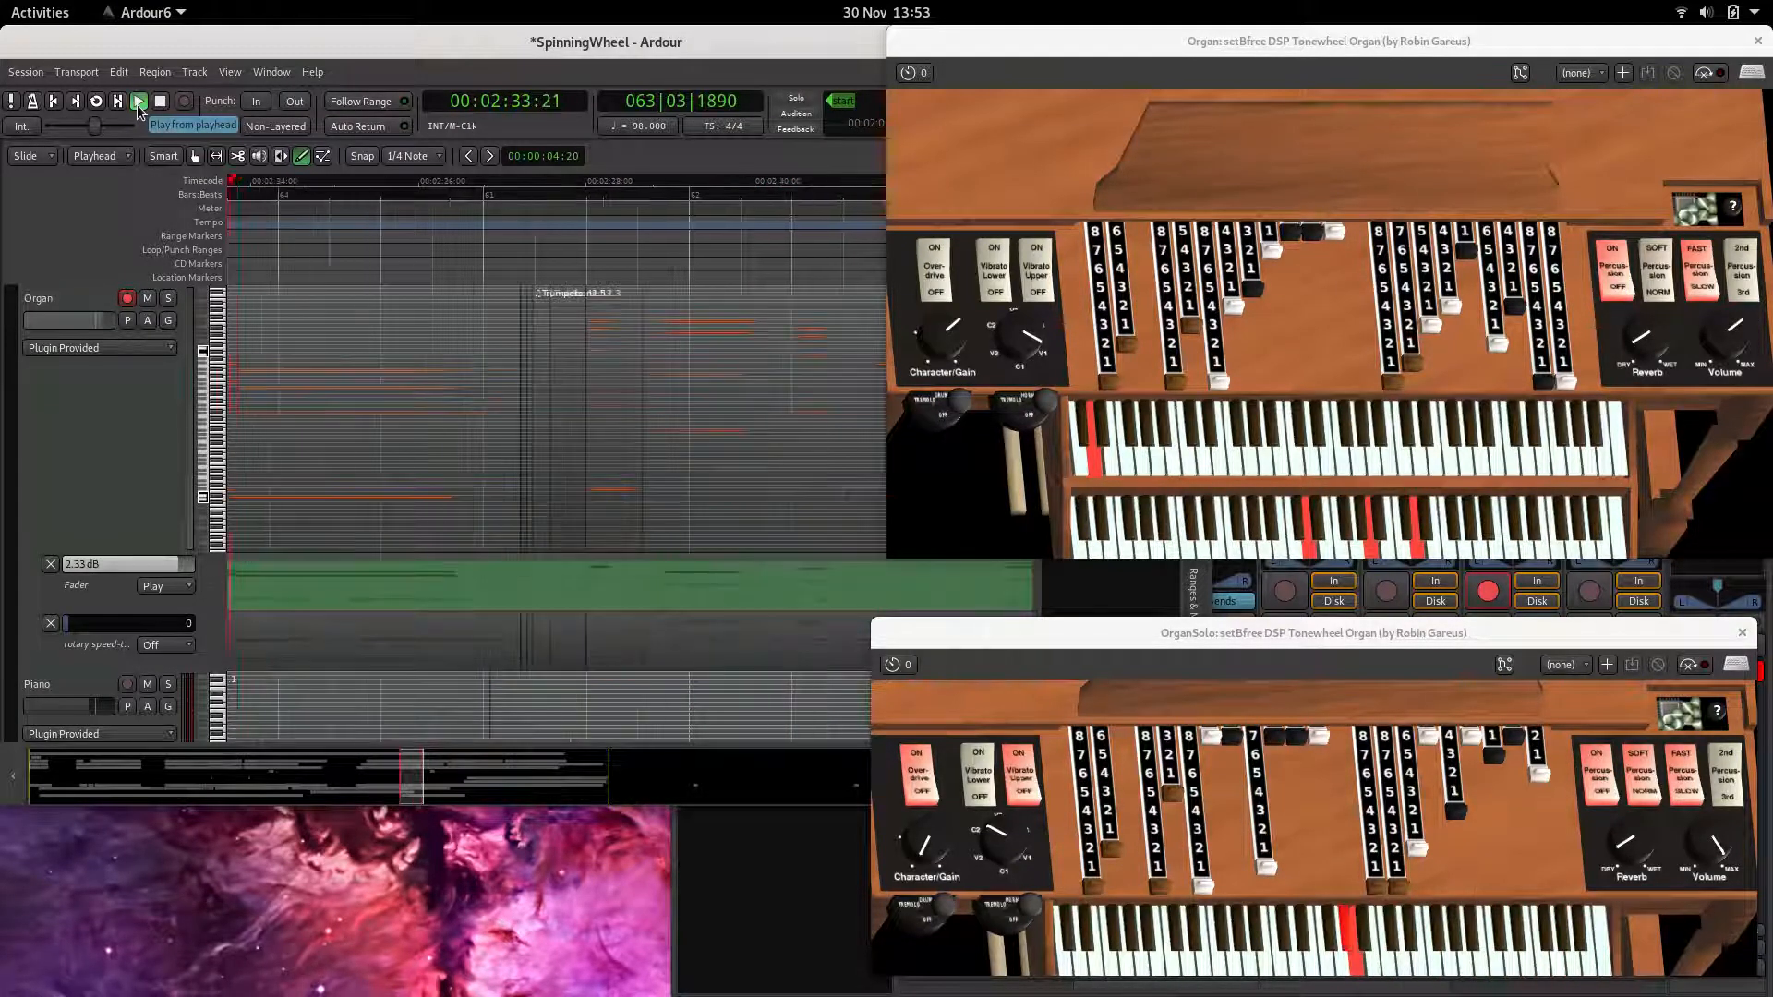
click(139, 102)
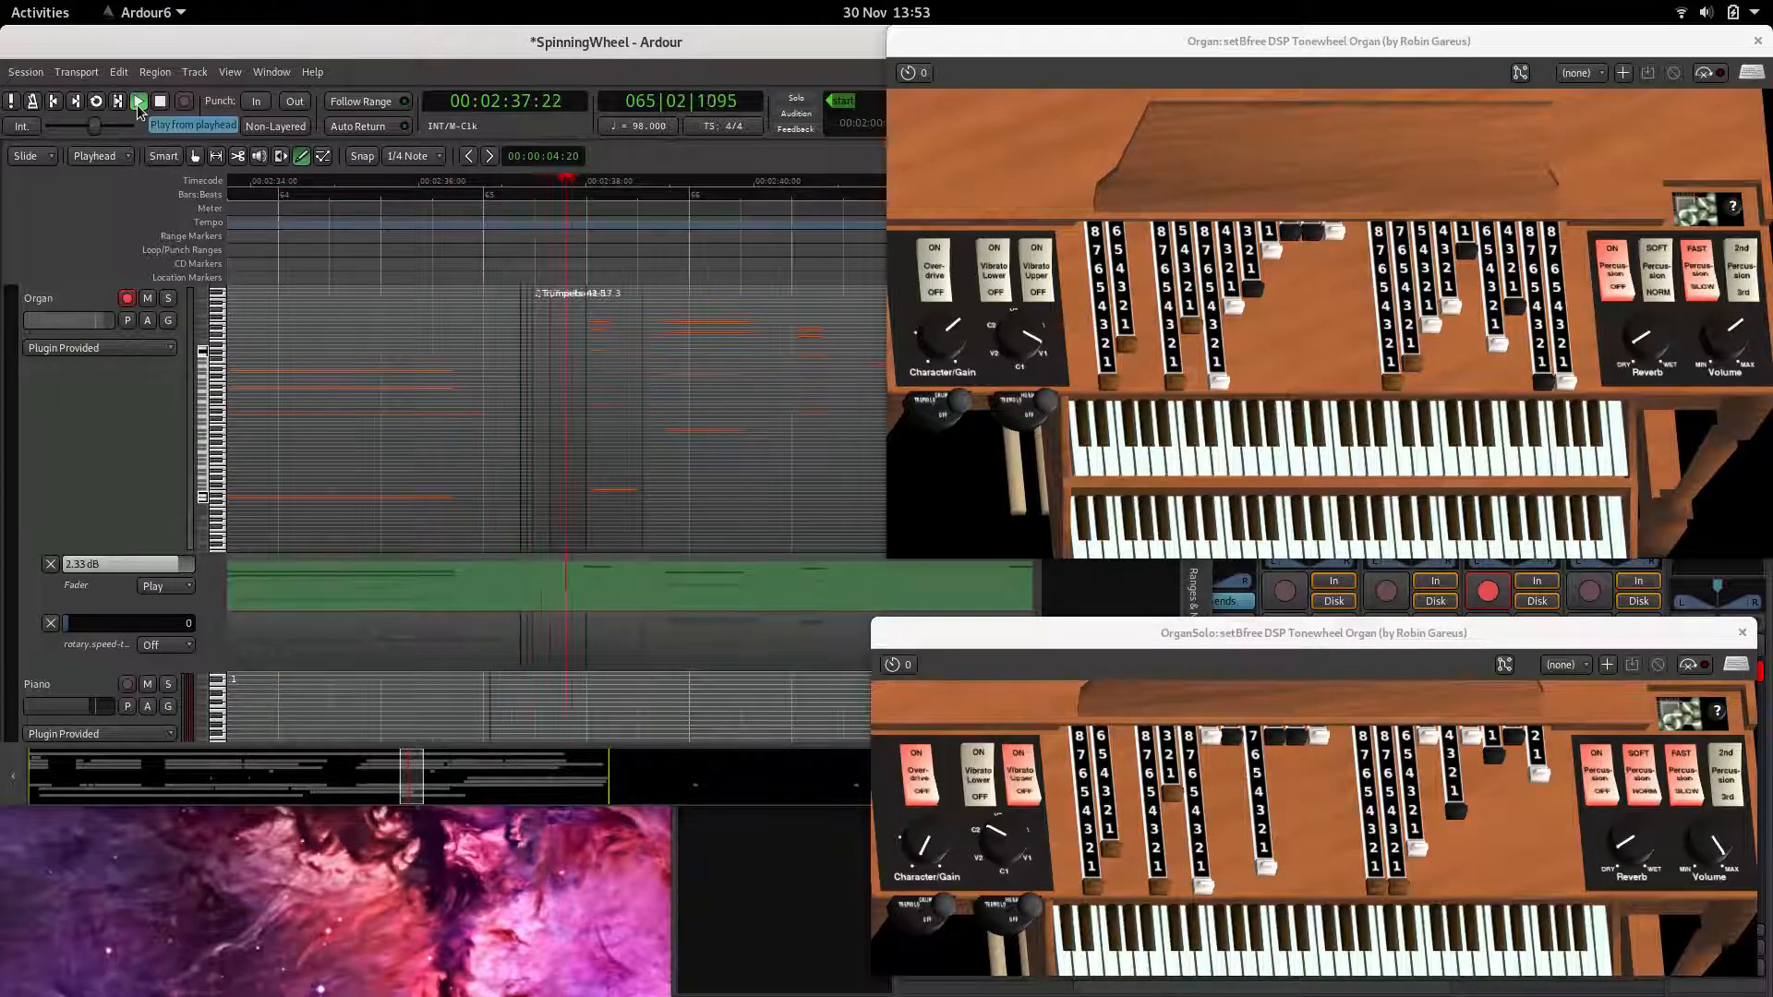
click(137, 101)
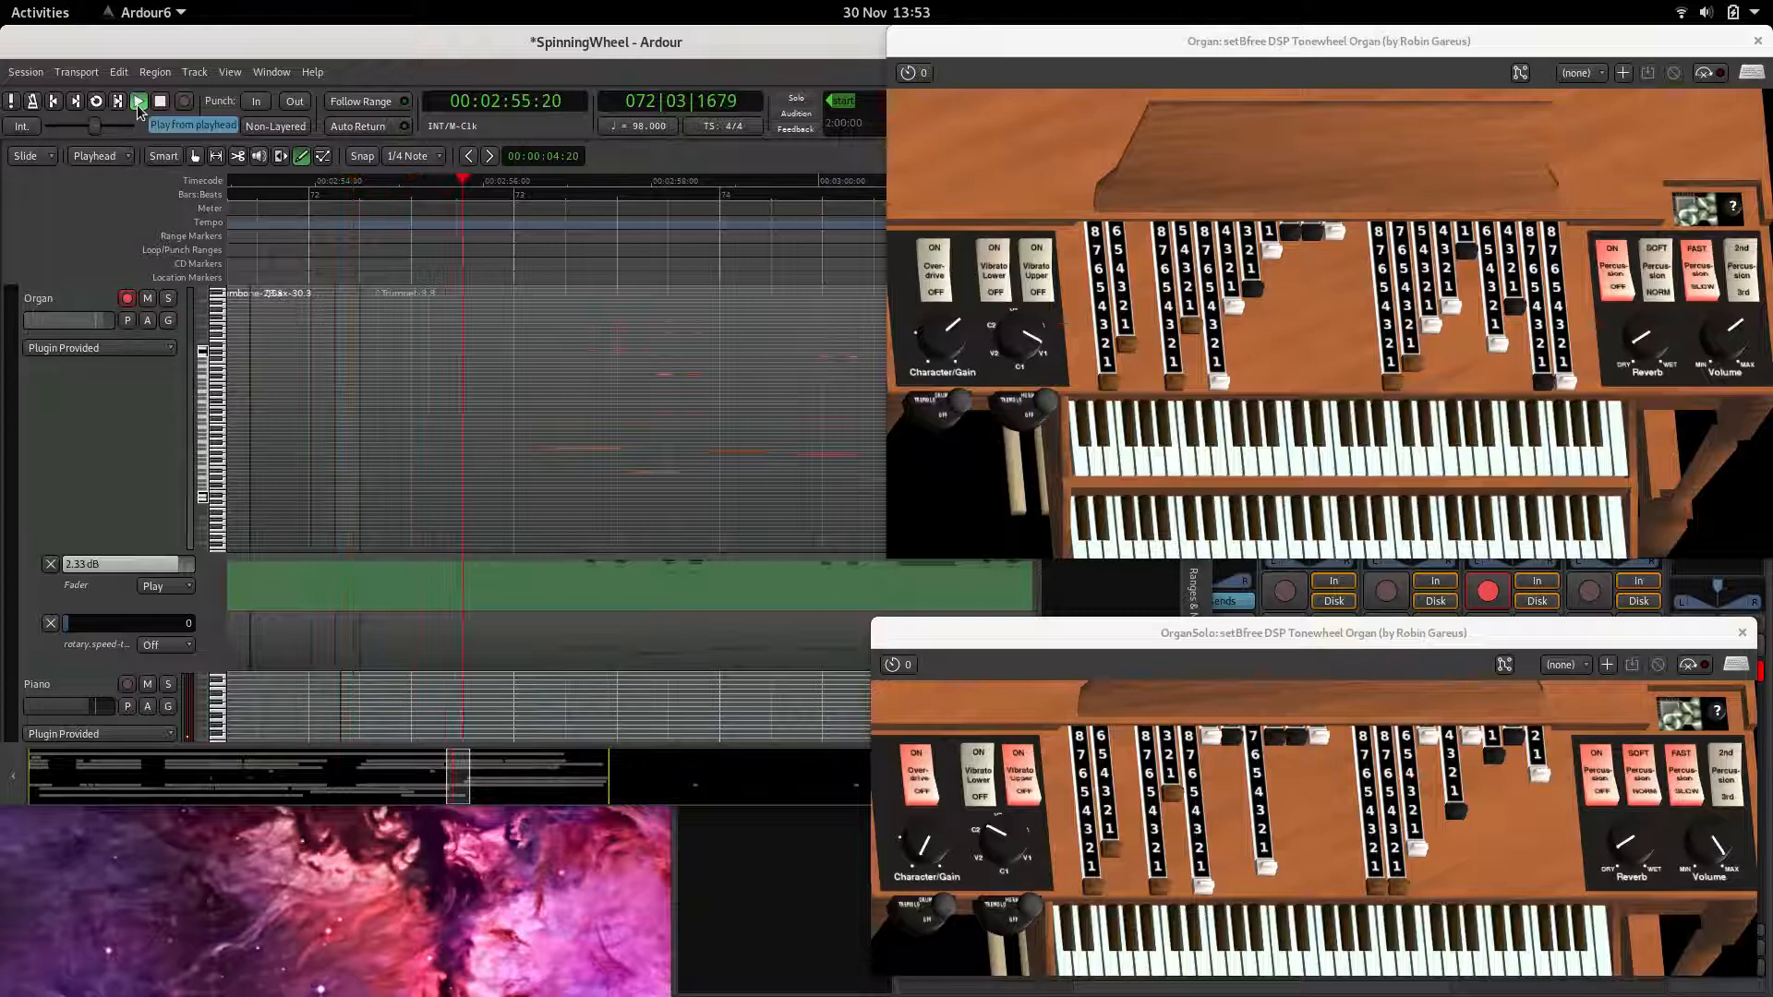
click(139, 101)
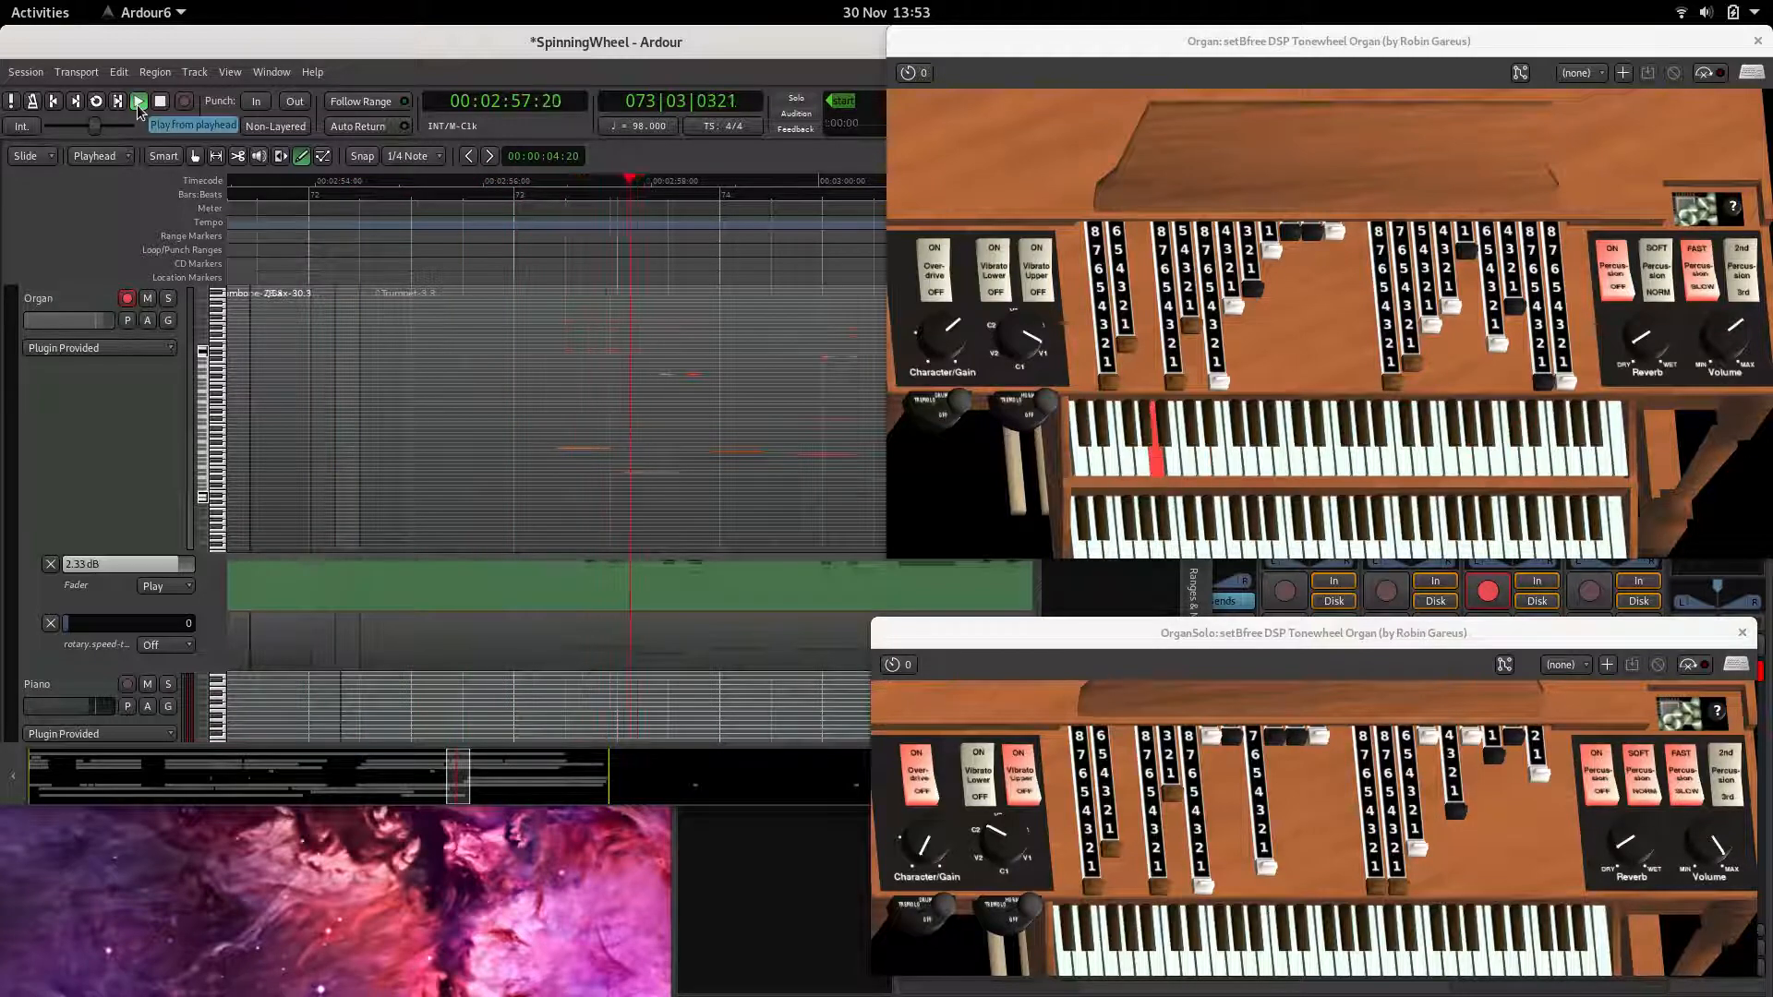